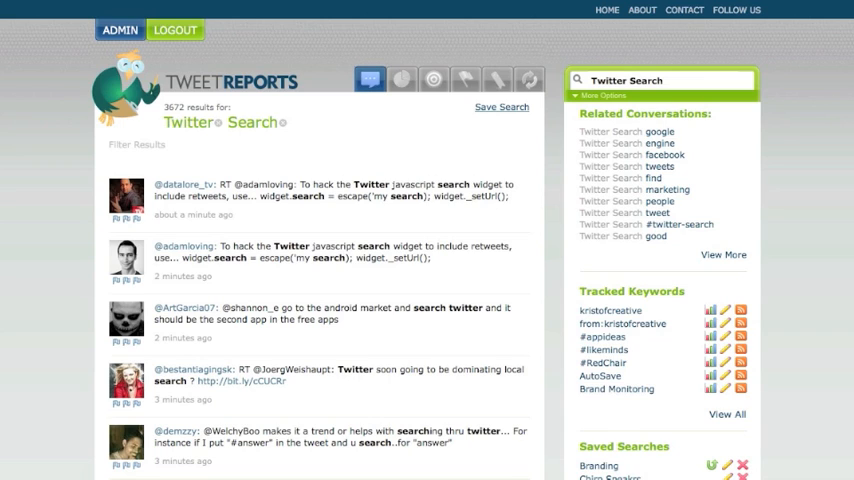
pyautogui.moveTo(564, 77)
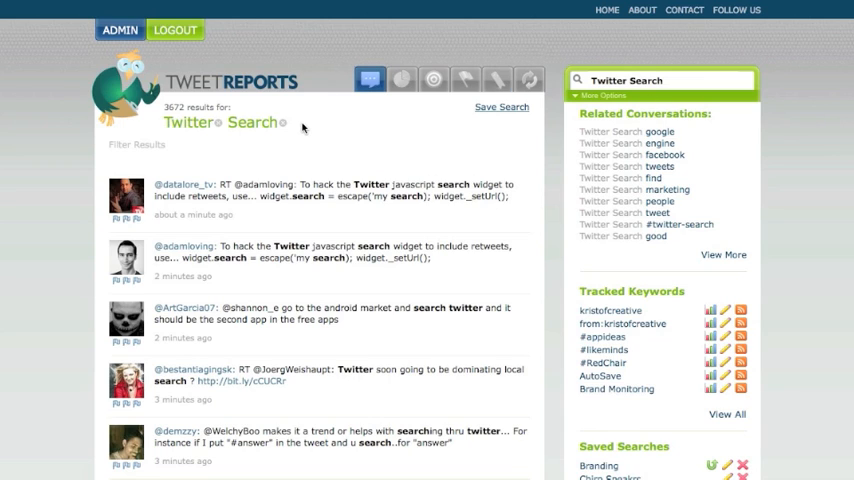
pyautogui.moveTo(303, 124)
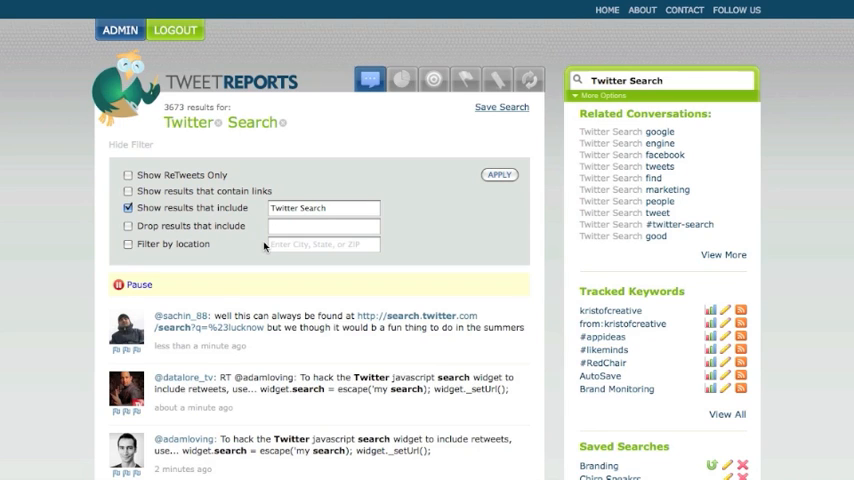
pyautogui.moveTo(98, 158)
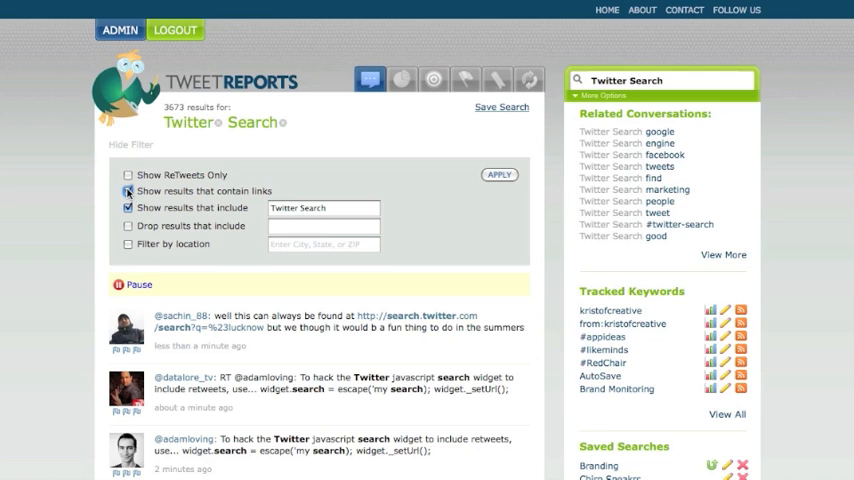
# Step: Apply the 'contain links' filter, cutting Twitter Search to 2002 results
pyautogui.click(128, 191)
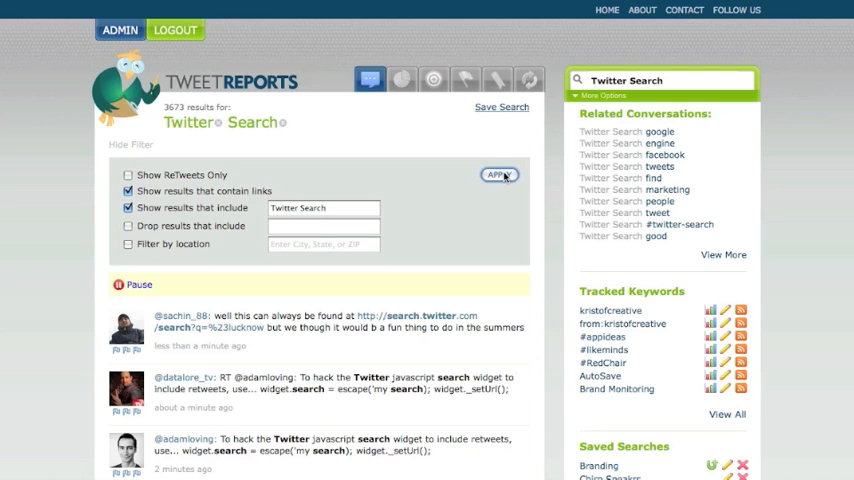
pyautogui.click(499, 175)
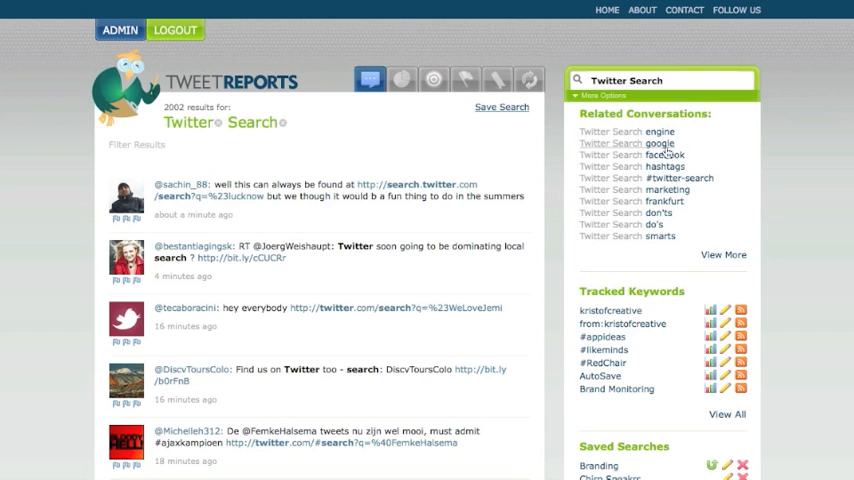
pyautogui.moveTo(657, 224)
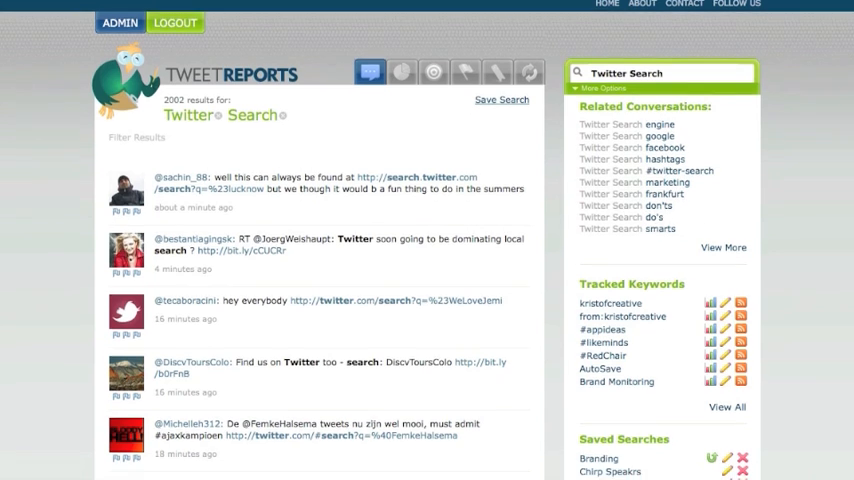
pyautogui.scroll(-3)
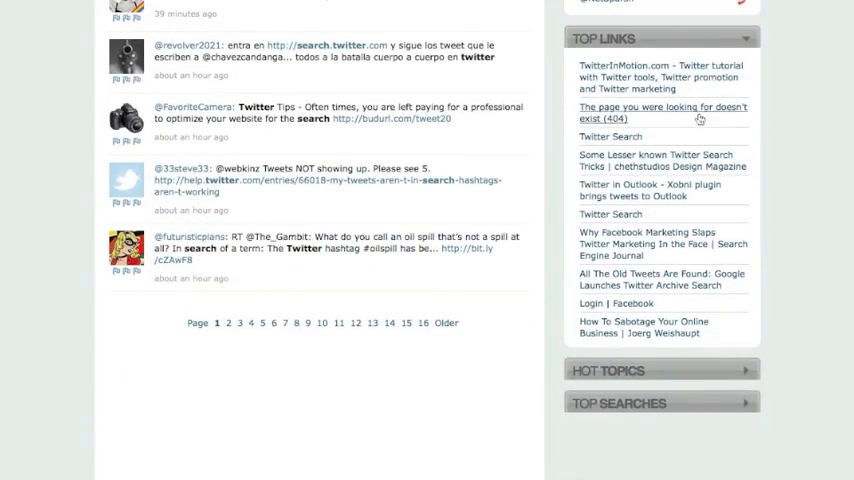
pyautogui.moveTo(739, 72)
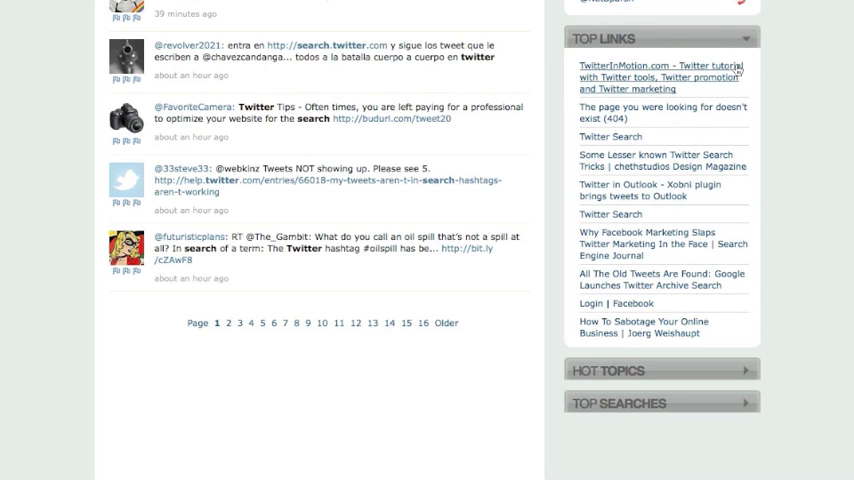
pyautogui.moveTo(763, 66)
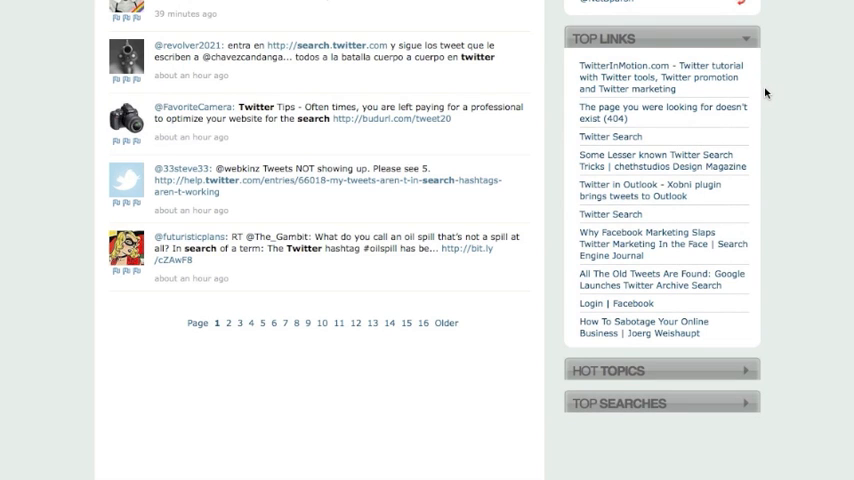
pyautogui.moveTo(650, 243)
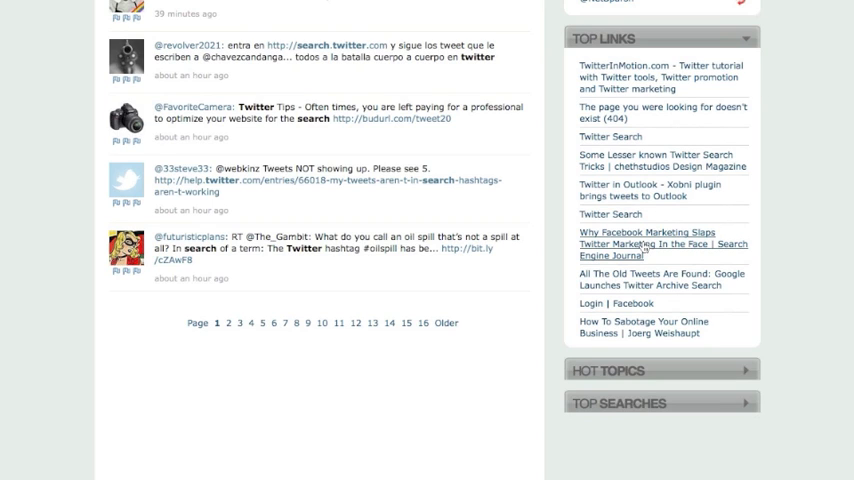
pyautogui.moveTo(660, 279)
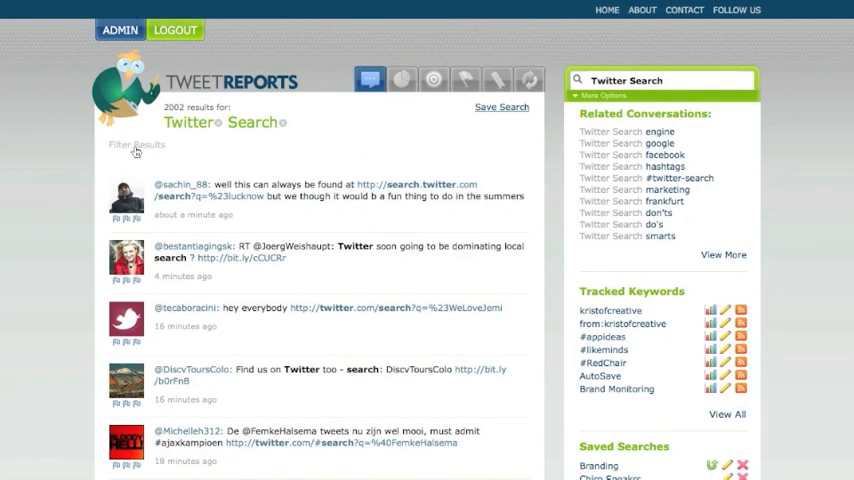
# Step: Apply the 'ReTweets Only' filter, leaving 642 results
pyautogui.click(137, 146)
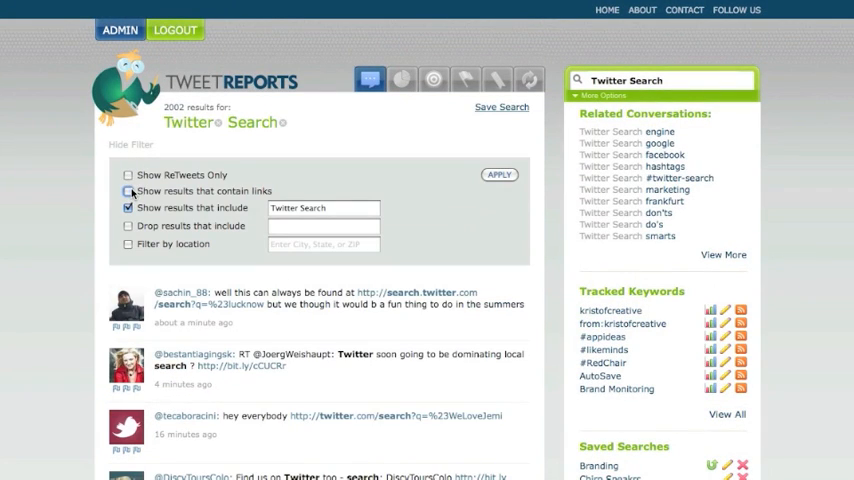
pyautogui.click(128, 175)
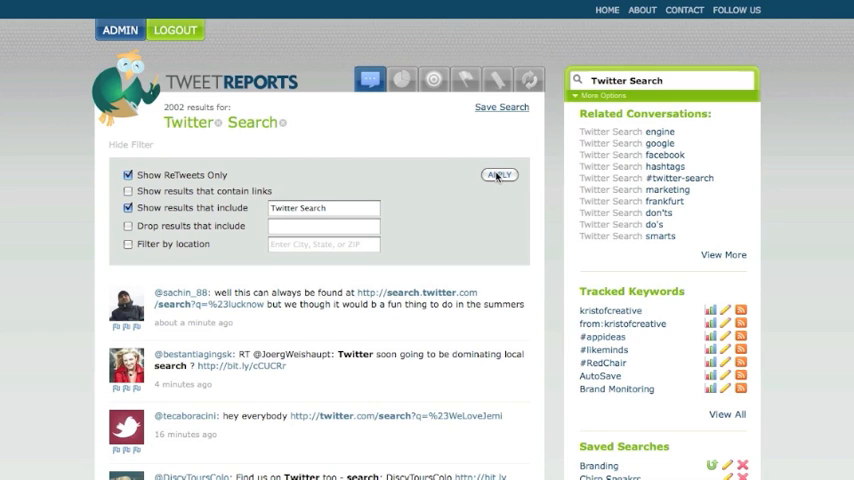
pyautogui.moveTo(823, 176)
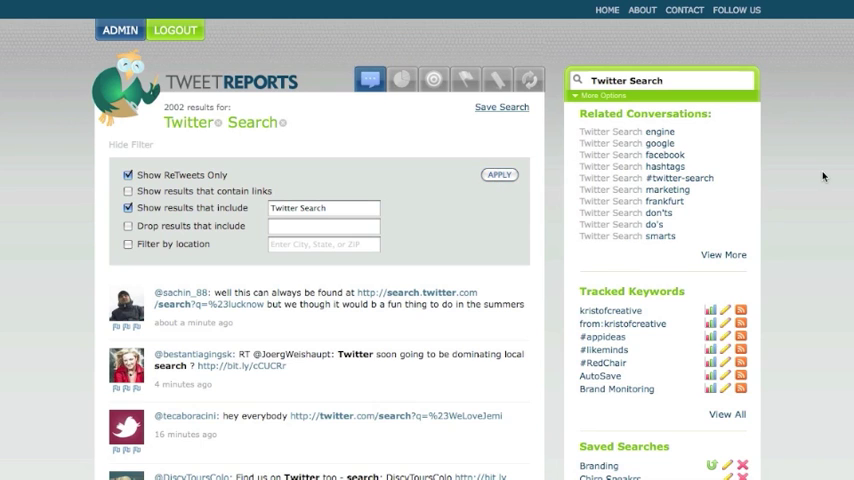
pyautogui.click(499, 175)
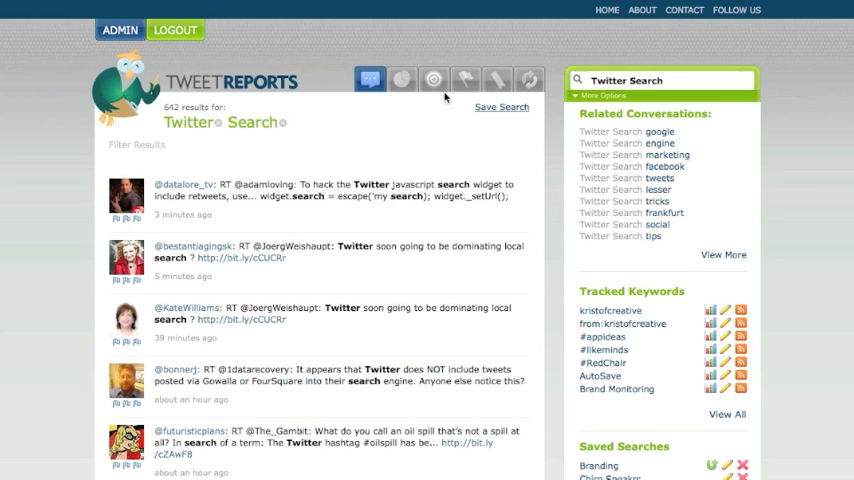
pyautogui.moveTo(435, 151)
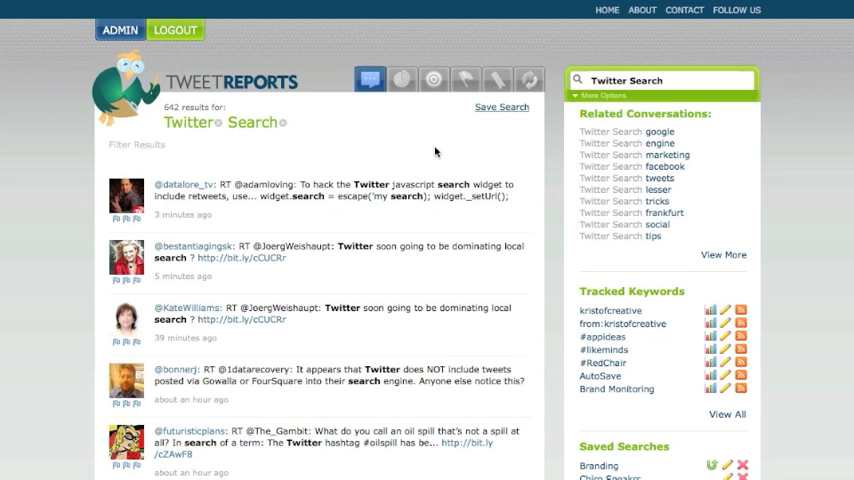
pyautogui.moveTo(322, 161)
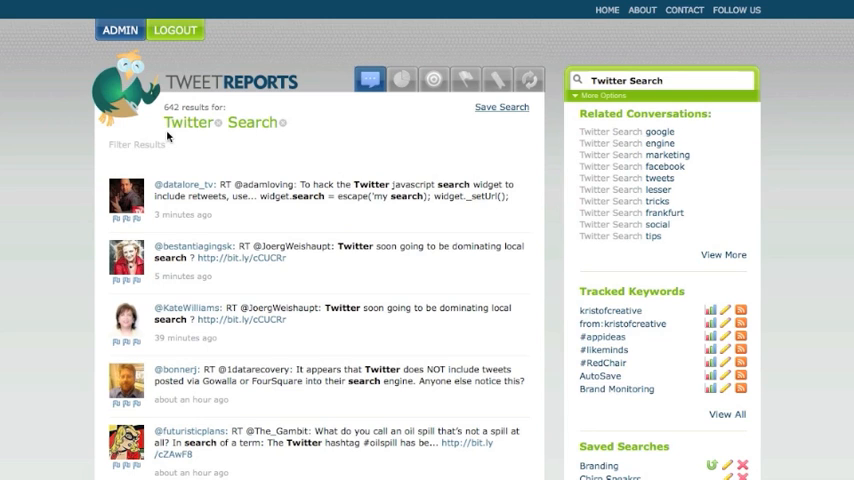
# Step: Combine ReTweets Only with the links filter, leaving 392 results
pyautogui.click(138, 144)
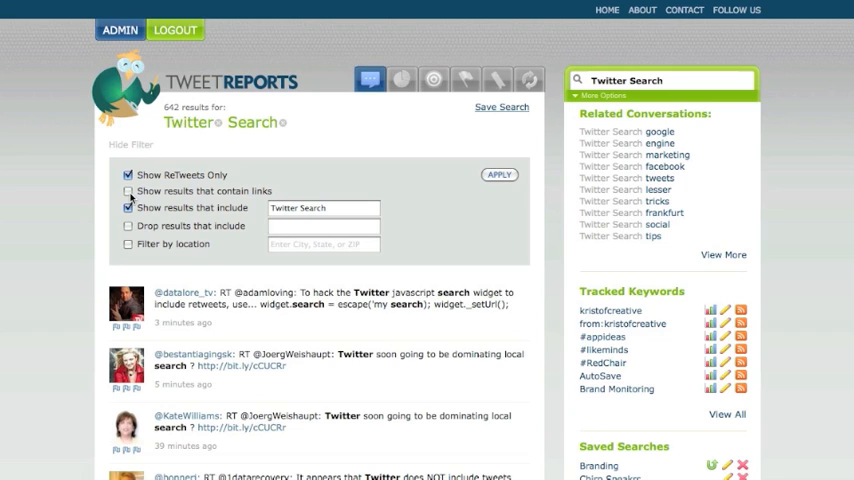
pyautogui.click(129, 191)
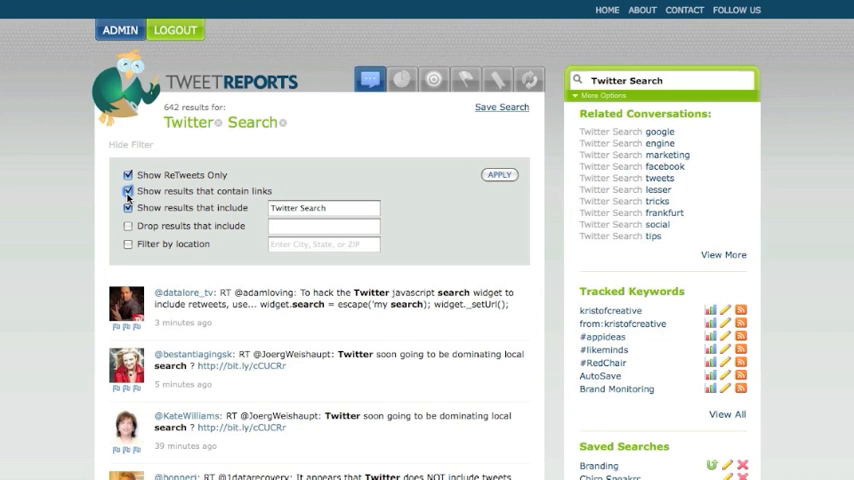
pyautogui.click(128, 207)
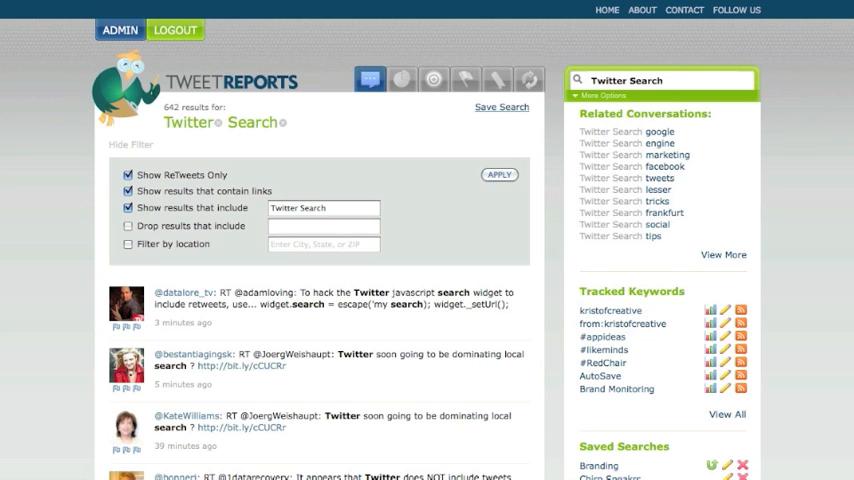
pyautogui.click(128, 147)
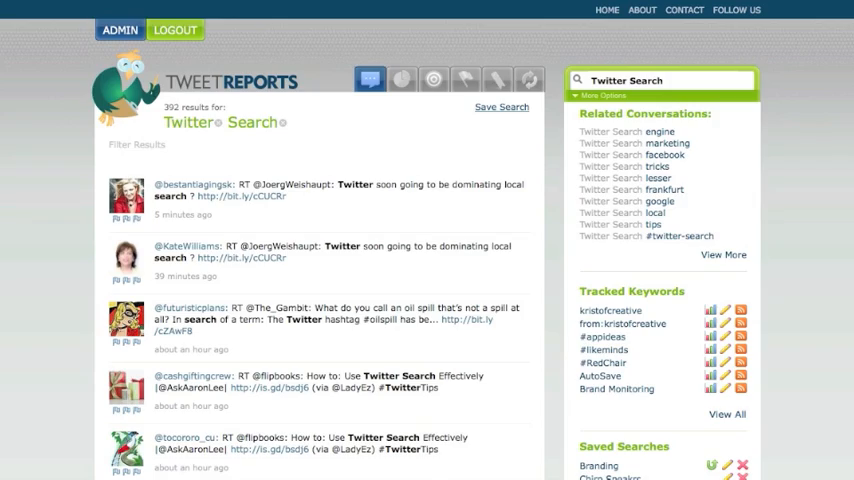
pyautogui.scroll(-3)
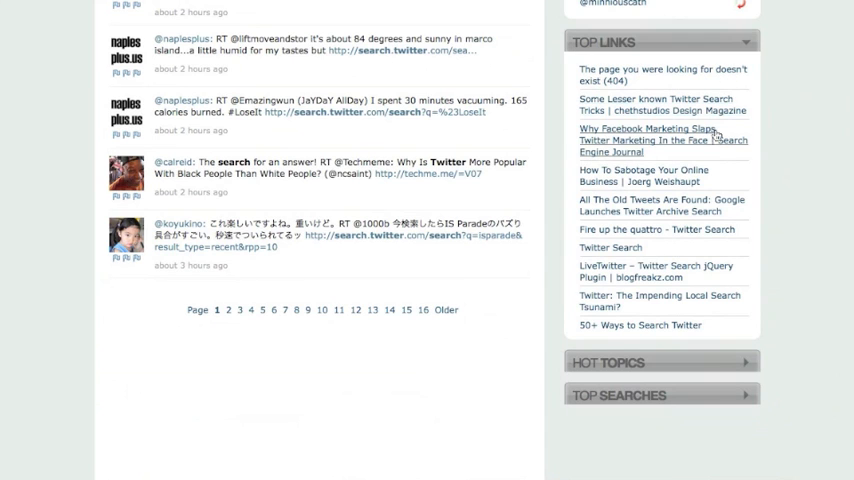
pyautogui.moveTo(738, 124)
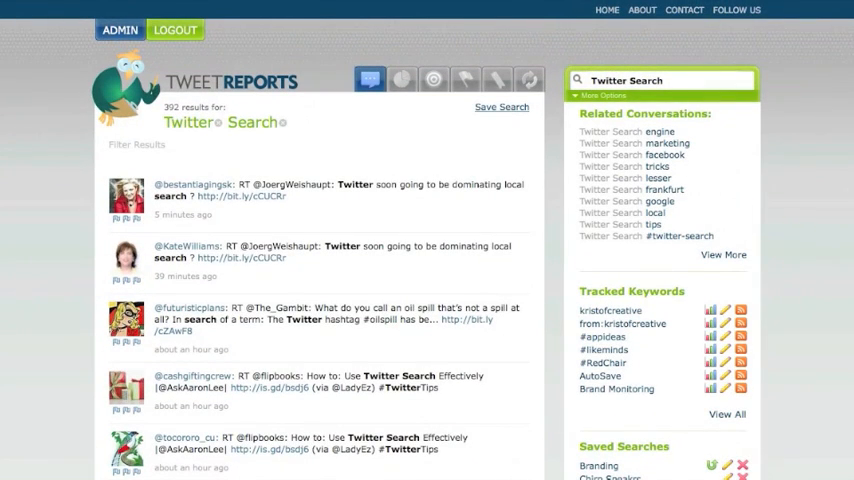
pyautogui.moveTo(125, 131)
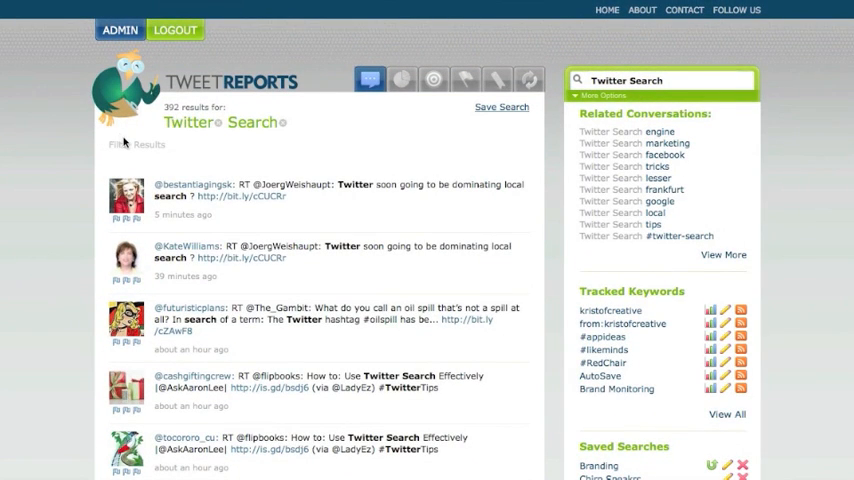
# Step: Drop results that include 'facebook', reducing results to 156
pyautogui.click(126, 148)
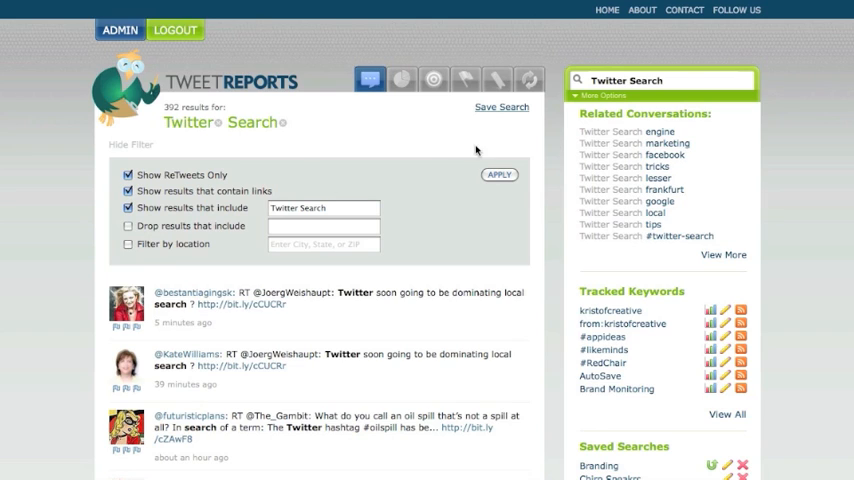
pyautogui.click(127, 225)
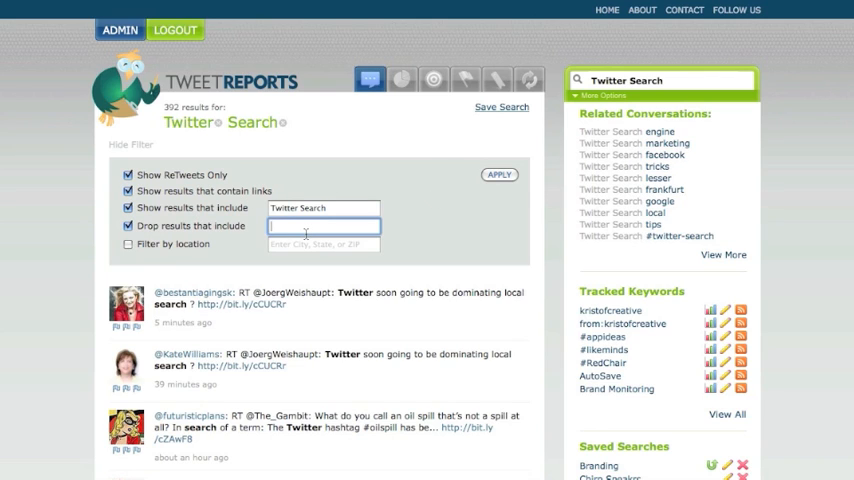
pyautogui.write('facebook')
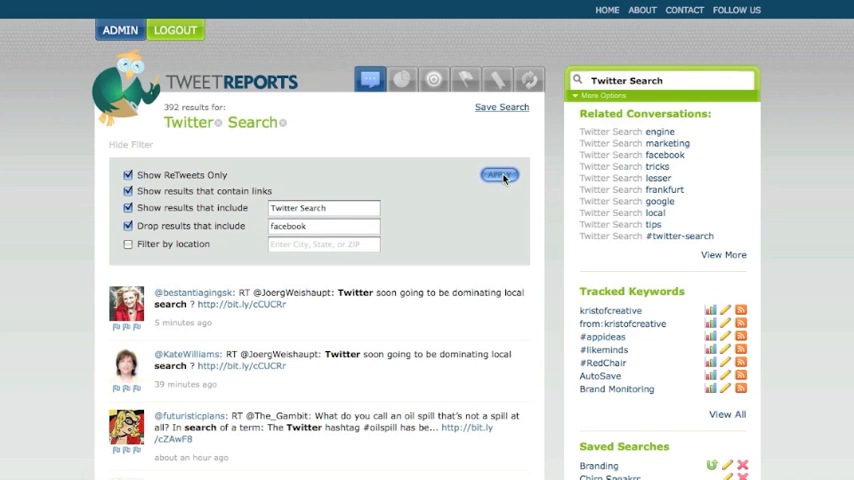
pyautogui.click(499, 176)
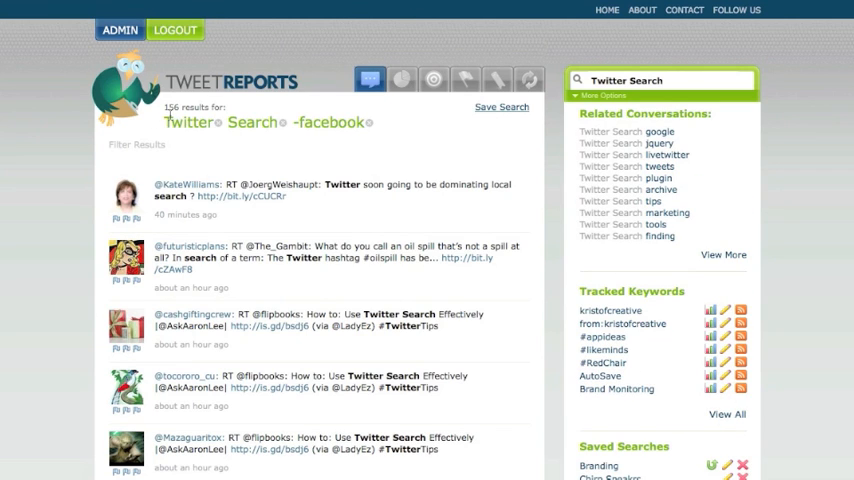
pyautogui.moveTo(152, 148)
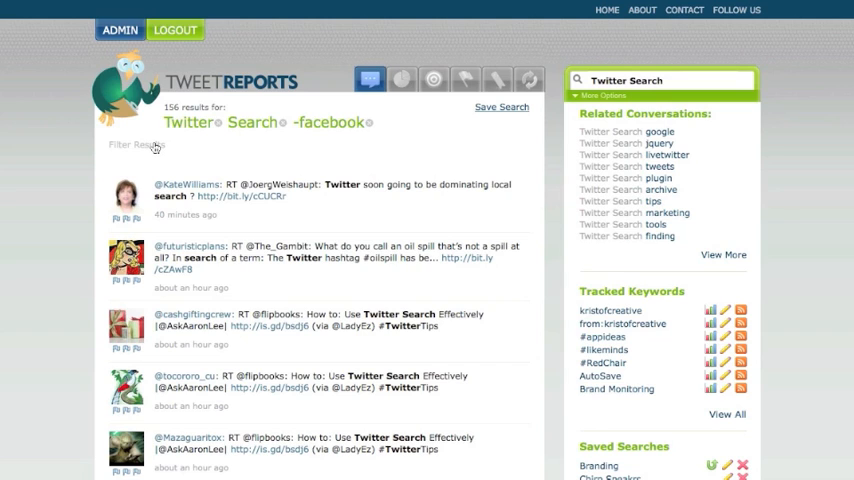
# Step: Add jquery and google to the dropped words, showing 1500 results
pyautogui.click(135, 146)
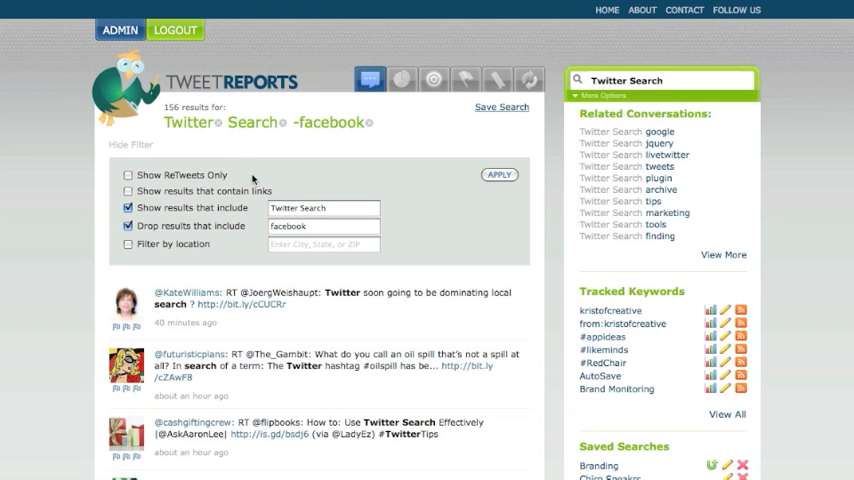
pyautogui.moveTo(469, 220)
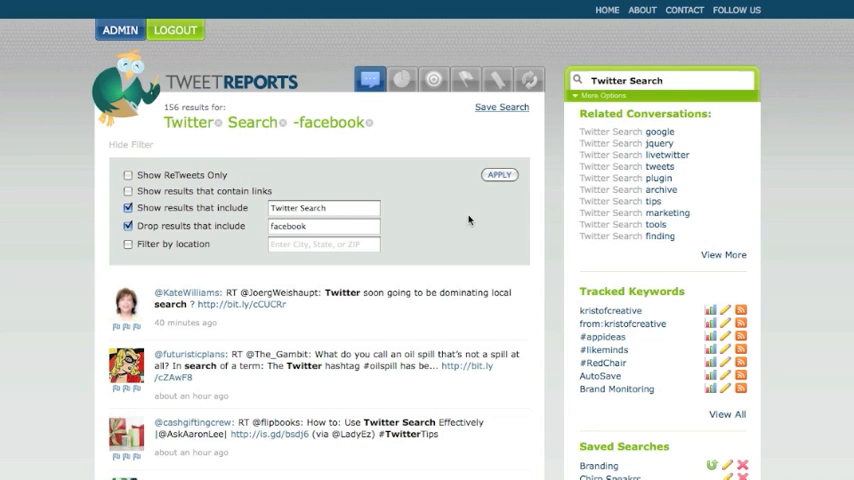
pyautogui.moveTo(672, 185)
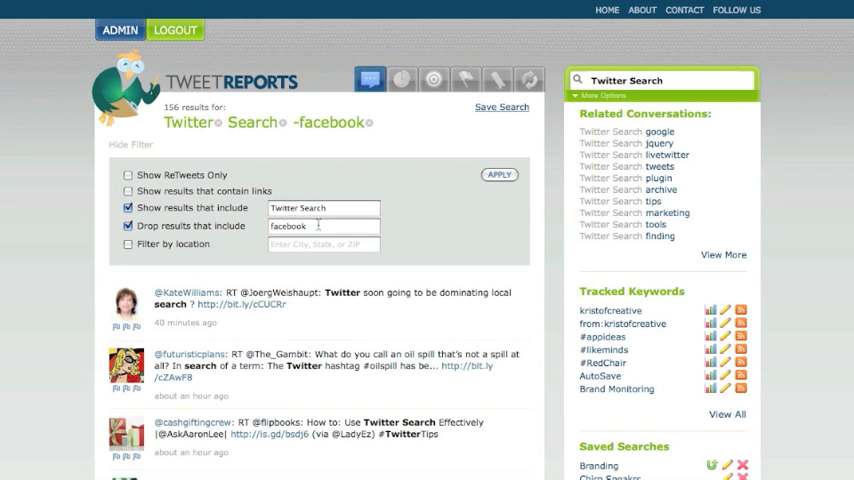
pyautogui.click(322, 226)
pyautogui.write(' jquery')
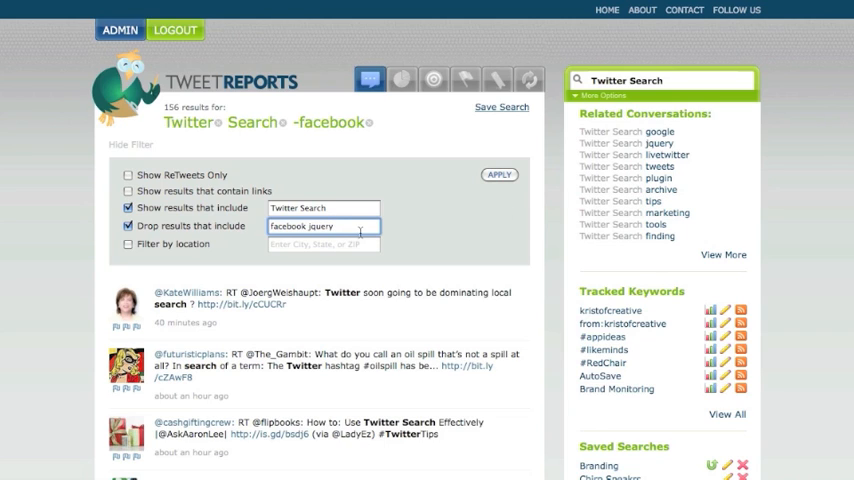
pyautogui.write('google')
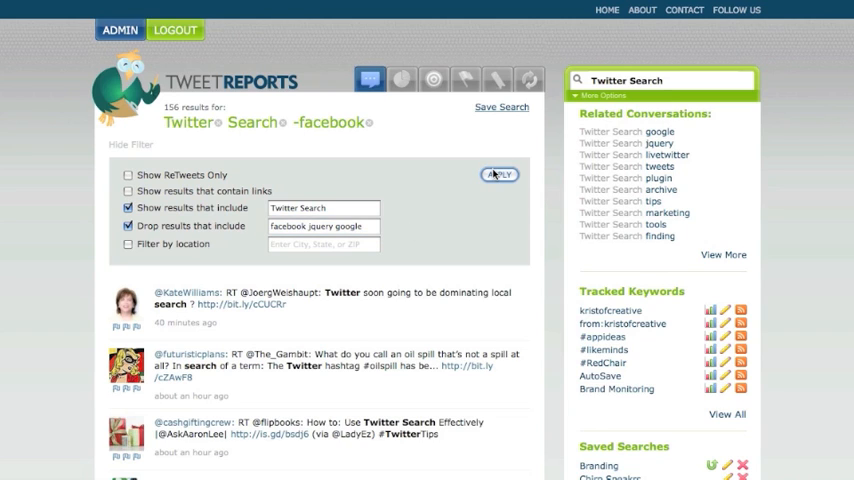
pyautogui.click(499, 174)
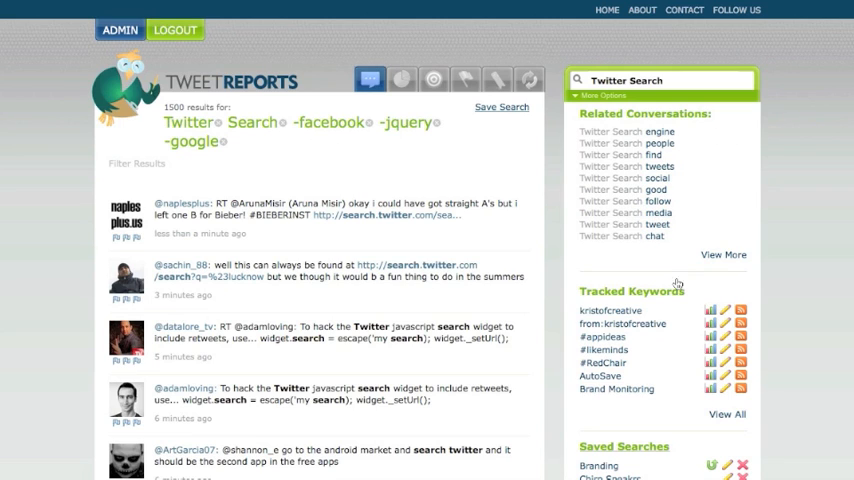
# Step: Swap the word exclusion for a location filter near 92008, leaving 5 results
pyautogui.click(131, 163)
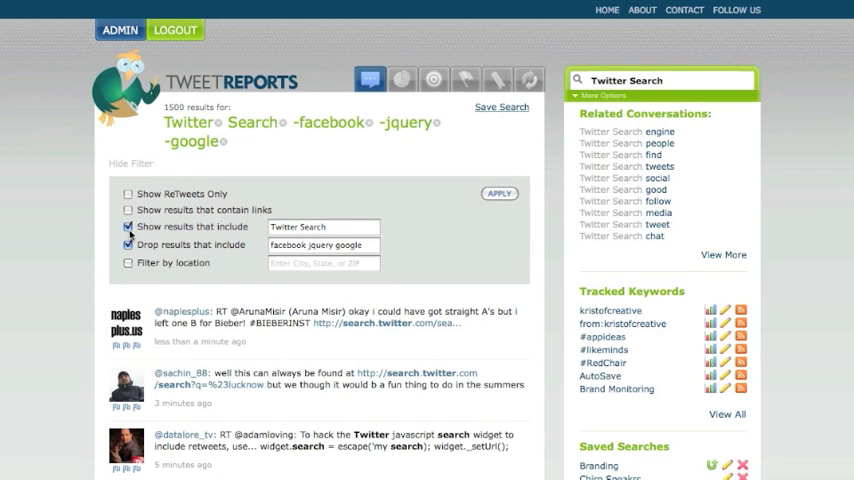
pyautogui.click(124, 245)
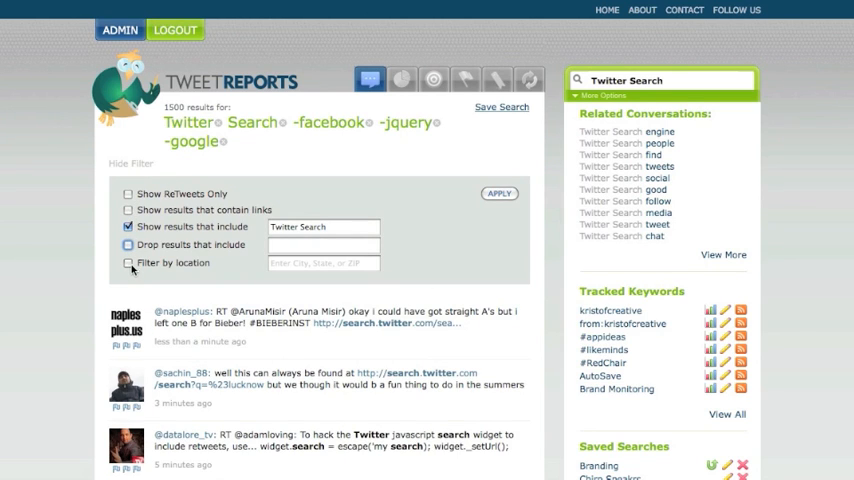
pyautogui.click(125, 263)
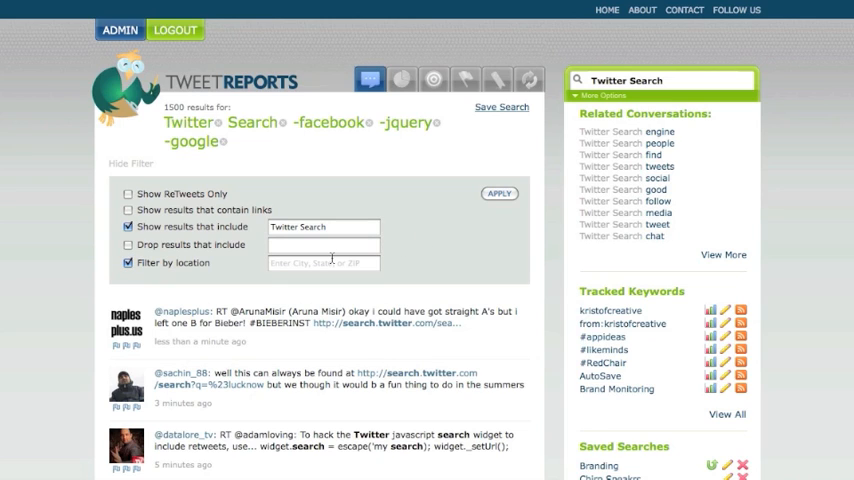
pyautogui.click(323, 262)
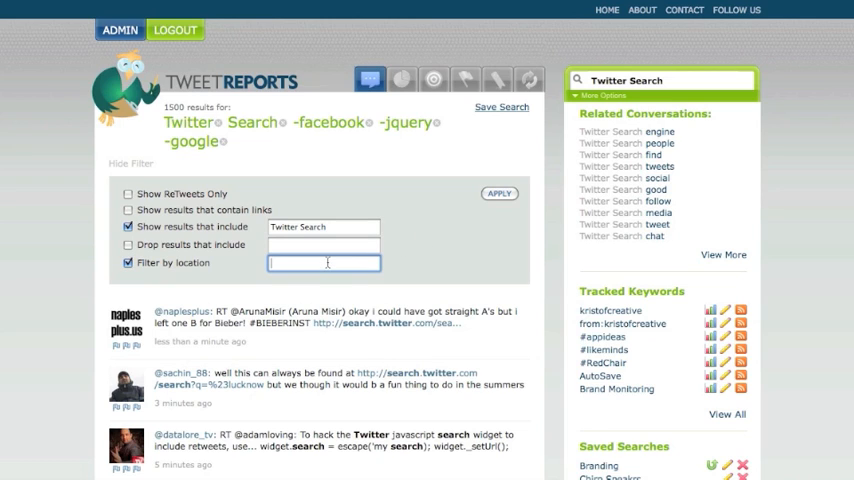
pyautogui.write('92008')
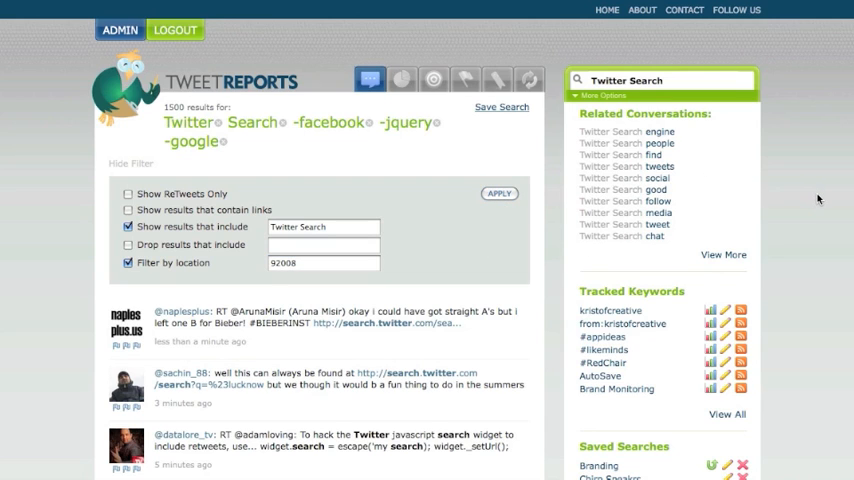
pyautogui.click(499, 193)
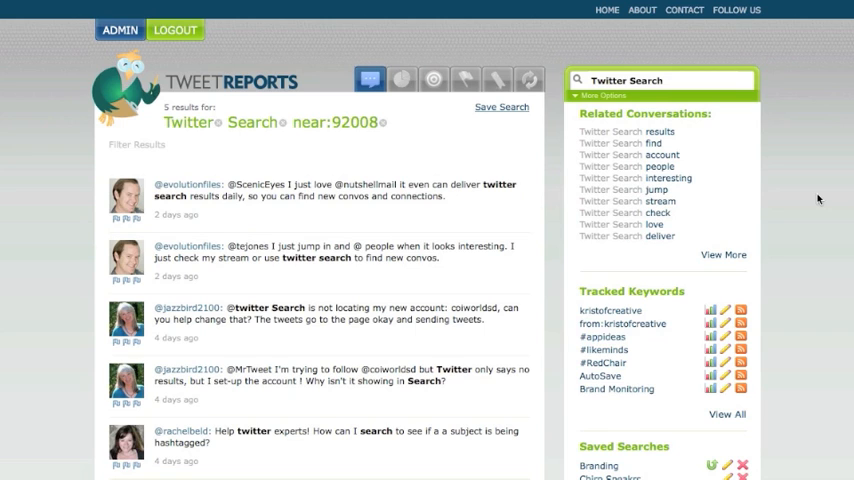
pyautogui.moveTo(160, 149)
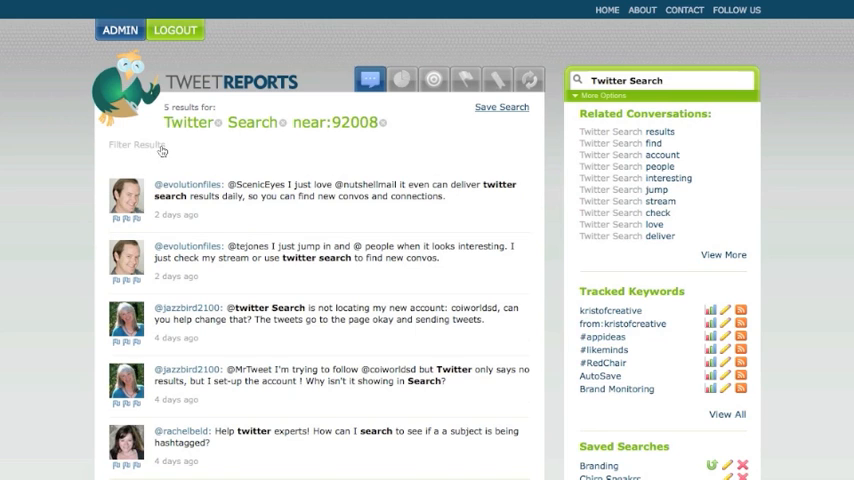
# Step: Reopen the filter panel to view the 92008 location setting
pyautogui.click(132, 147)
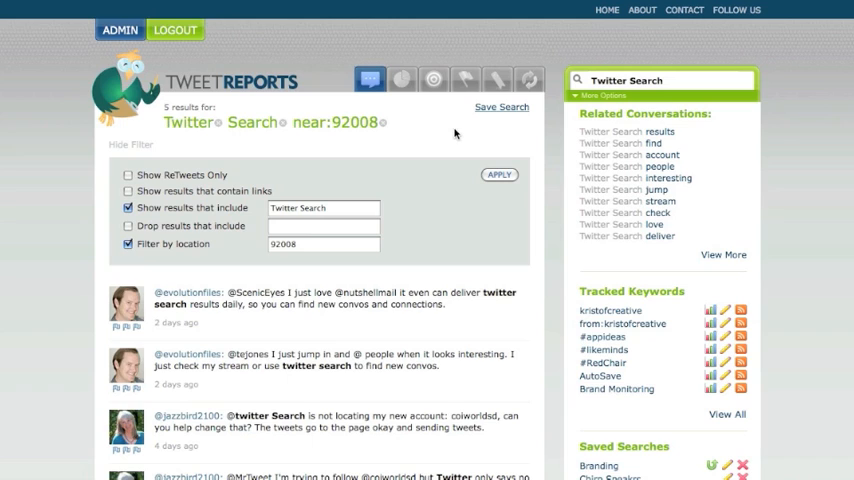
pyautogui.moveTo(850, 65)
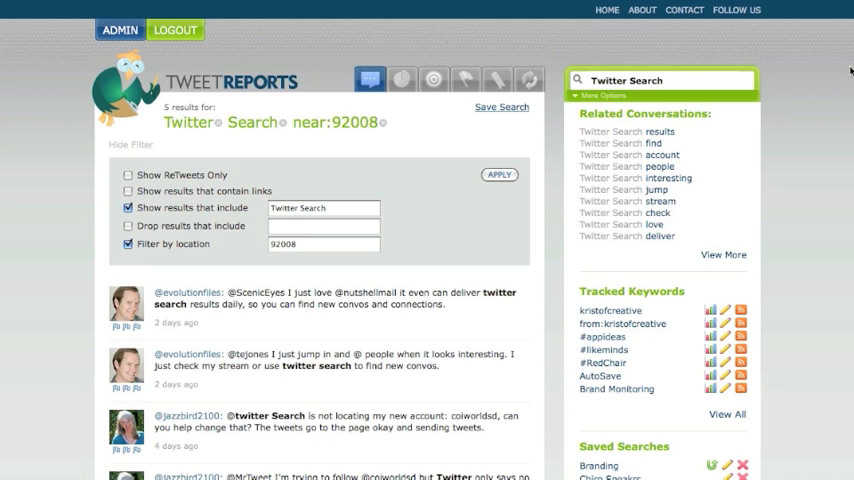